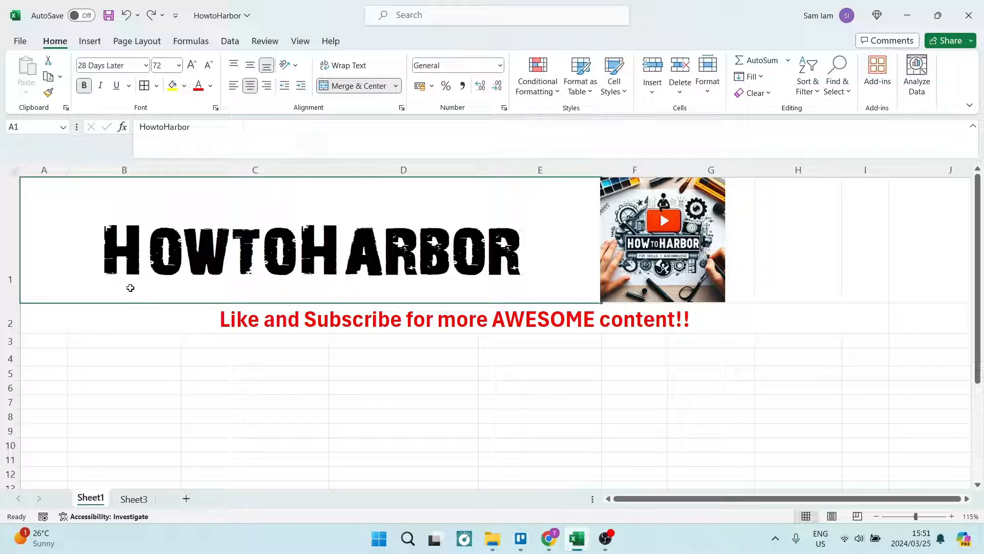
mouse_move(94, 229)
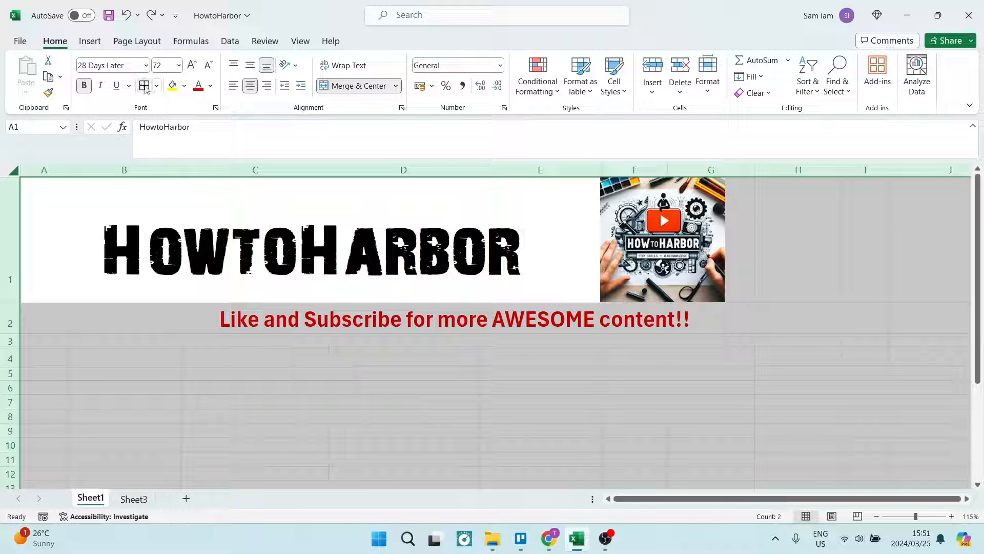
Reveal the border options list with the whole worksheet selected
click(156, 85)
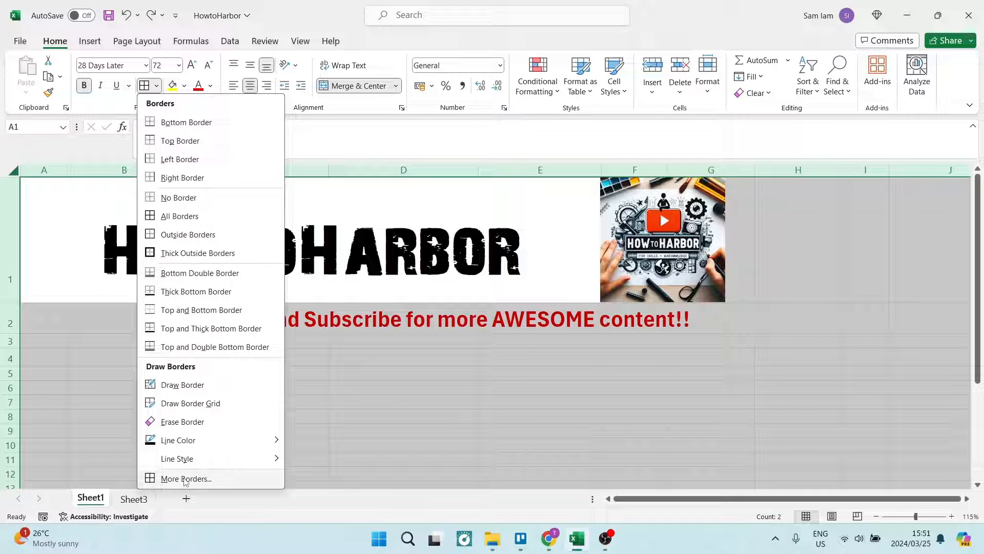
In More Borders, apply the thick black line to both Outline and Inside presets and confirm
click(187, 479)
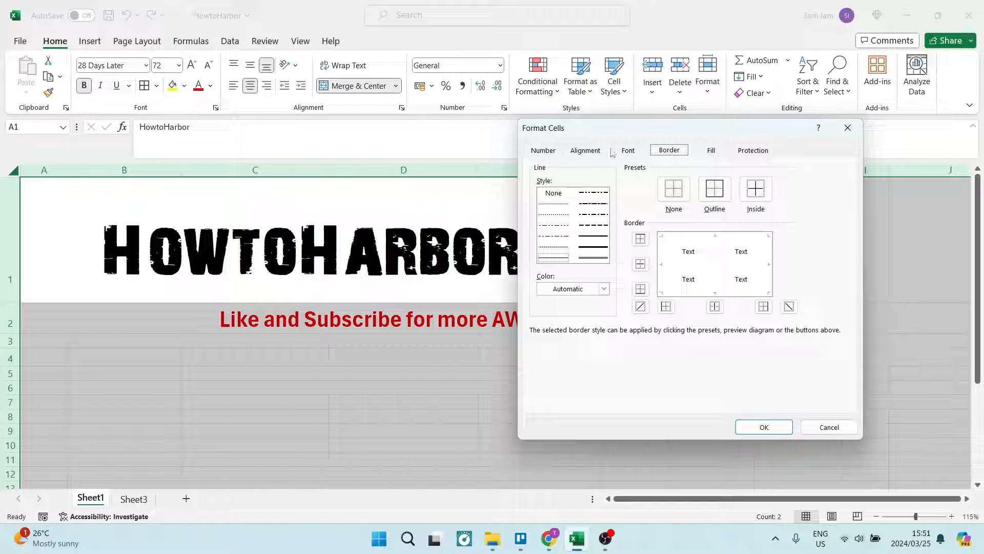
mouse_move(562, 245)
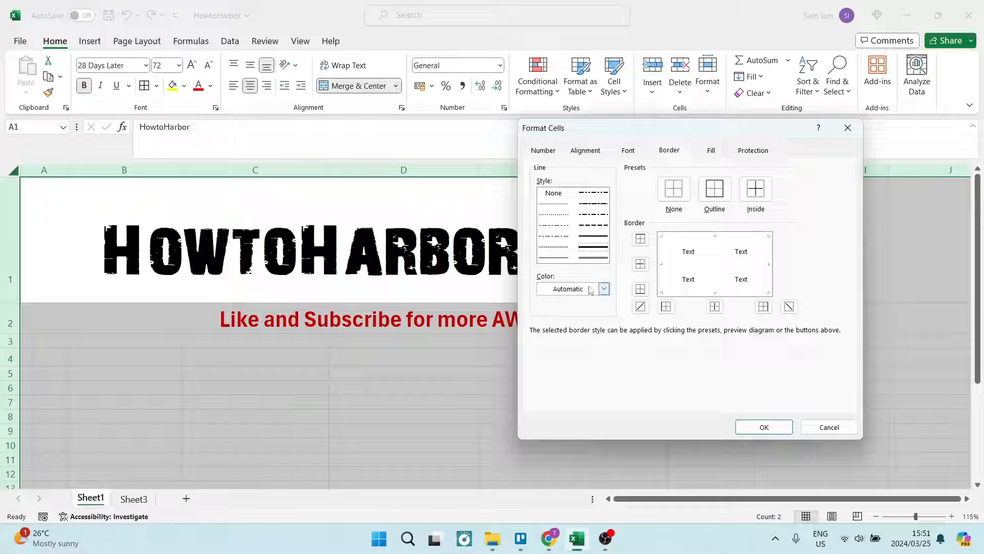
mouse_move(714, 189)
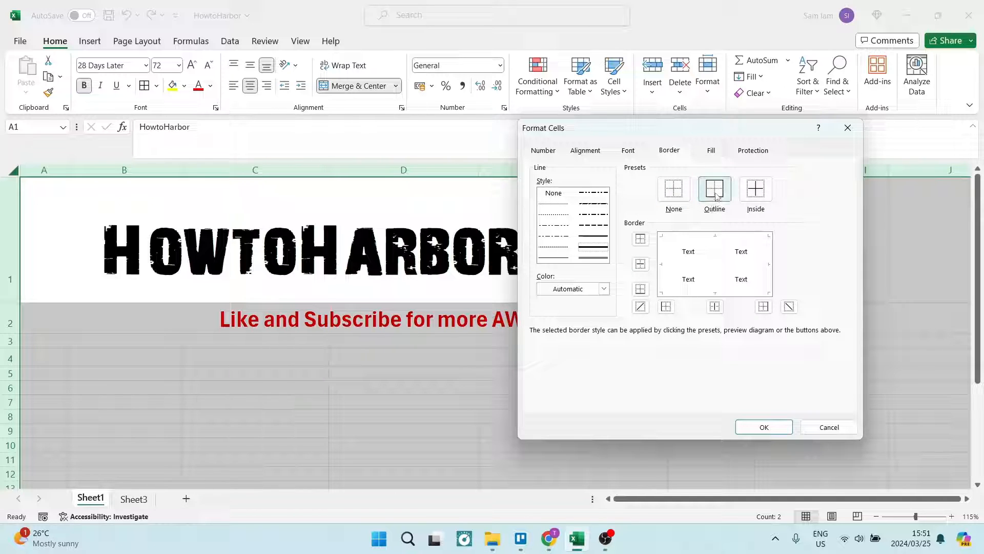
click(755, 189)
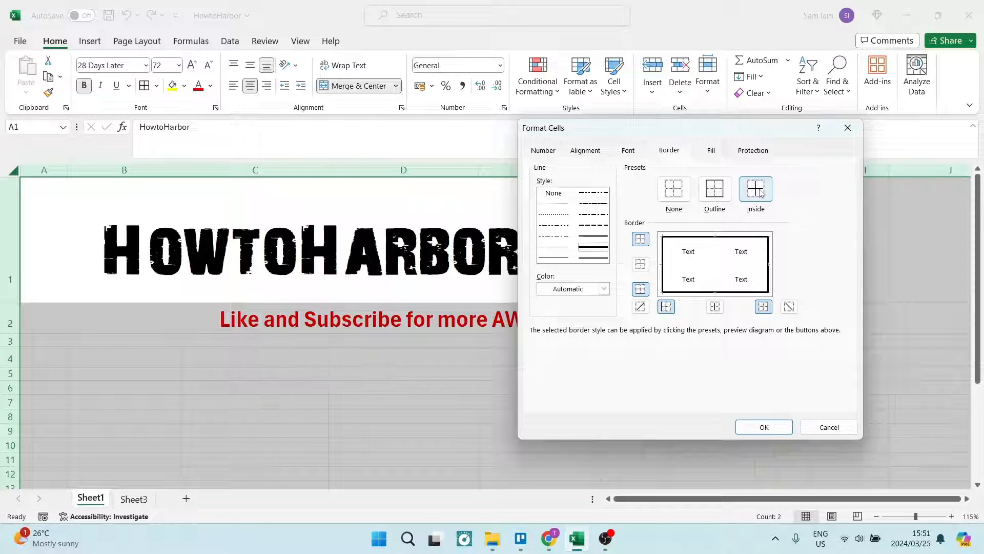
click(756, 189)
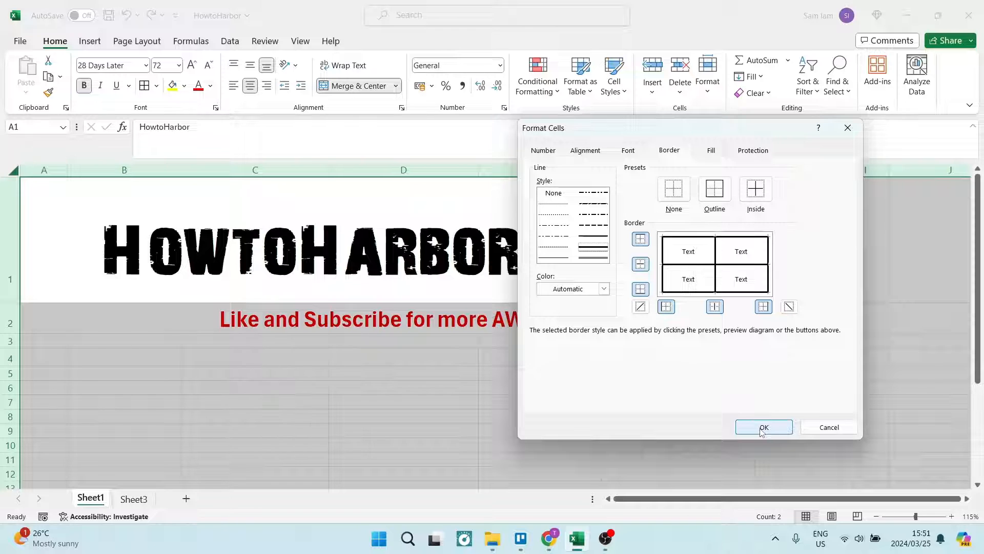
click(763, 427)
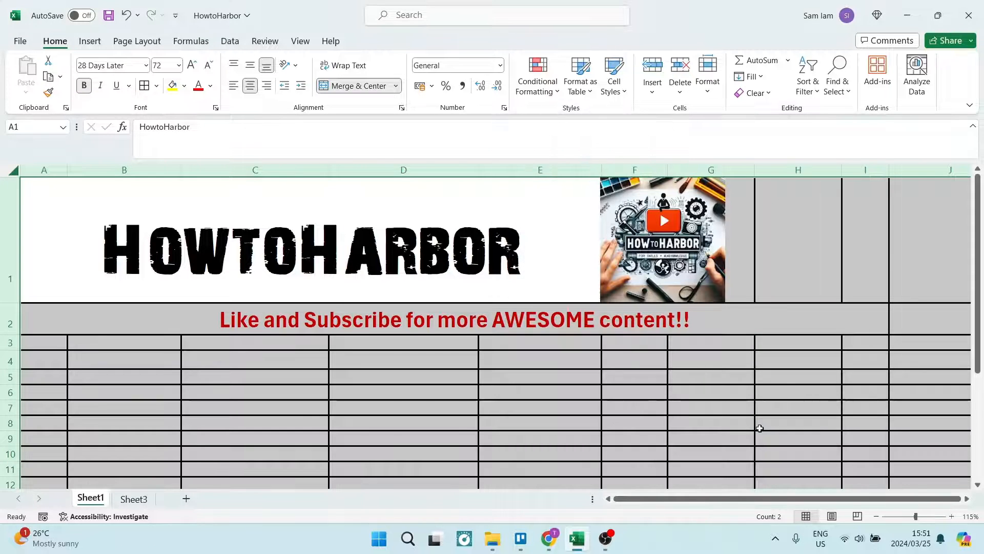